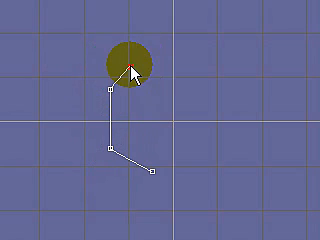
# Step: Place the final point of the bent spline profile curve
pyautogui.click(132, 60)
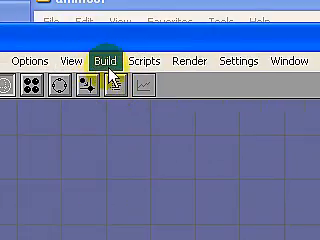
# Step: Open the Build menu to lathe the spline profile into a mesh
pyautogui.click(103, 64)
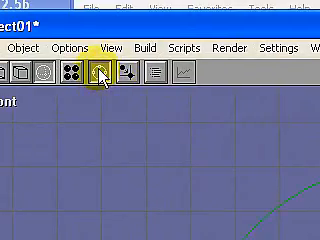
# Step: Select the Rotate tool for turning the lathed bowl mesh
pyautogui.click(100, 72)
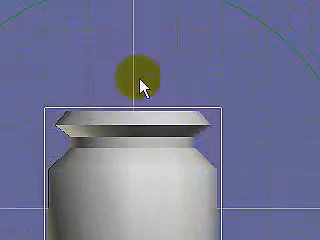